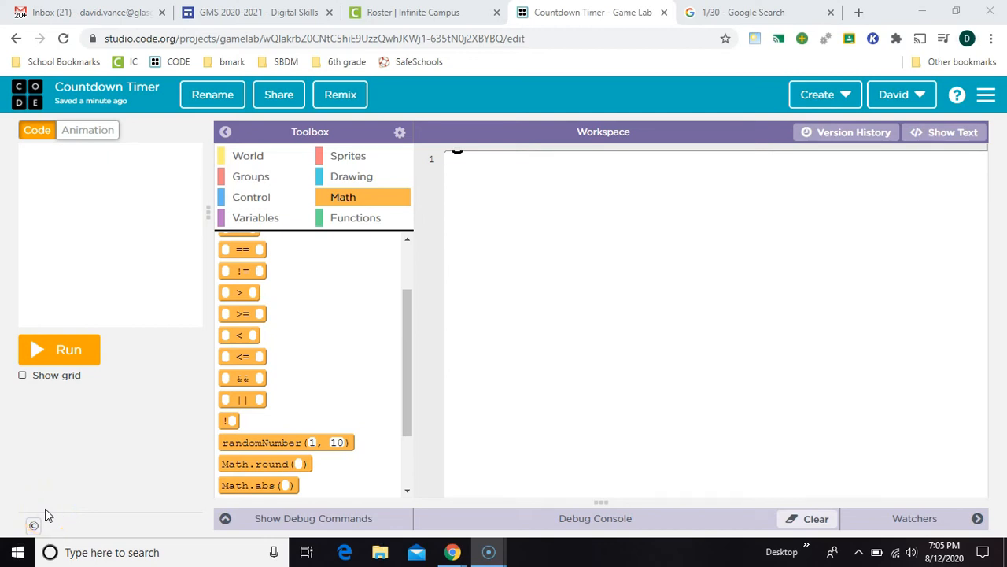
mouse_move(111, 239)
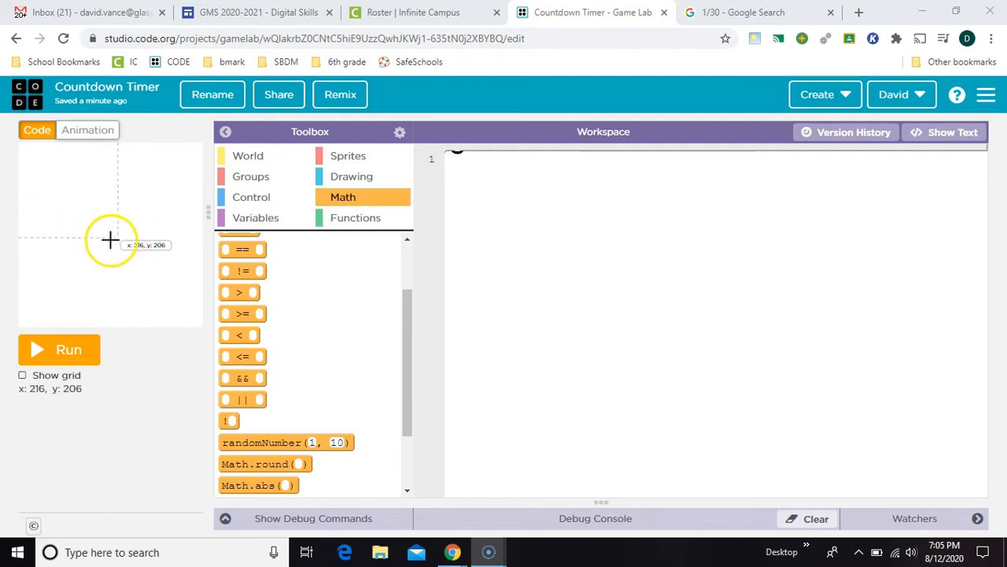
mouse_move(113, 293)
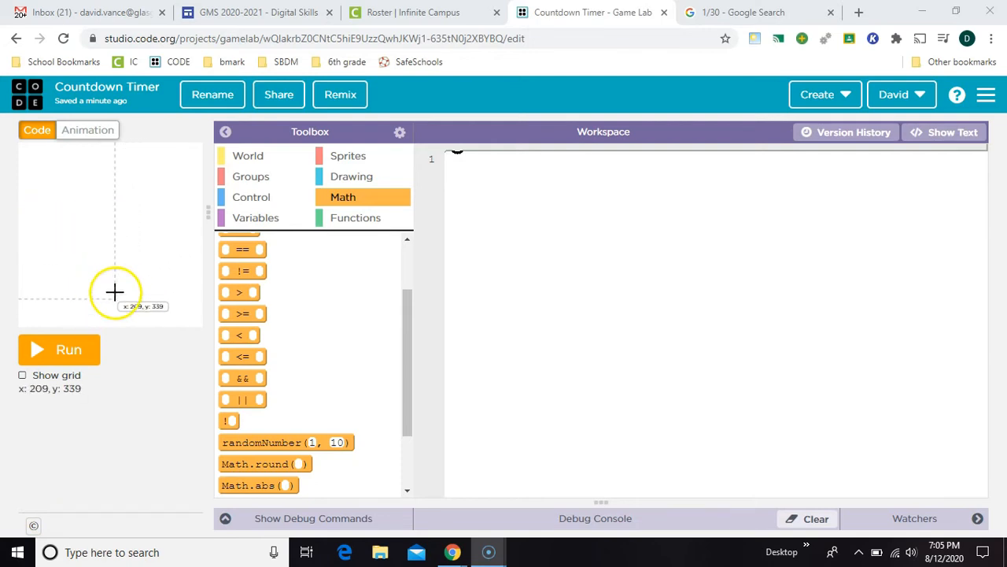
mouse_move(160, 262)
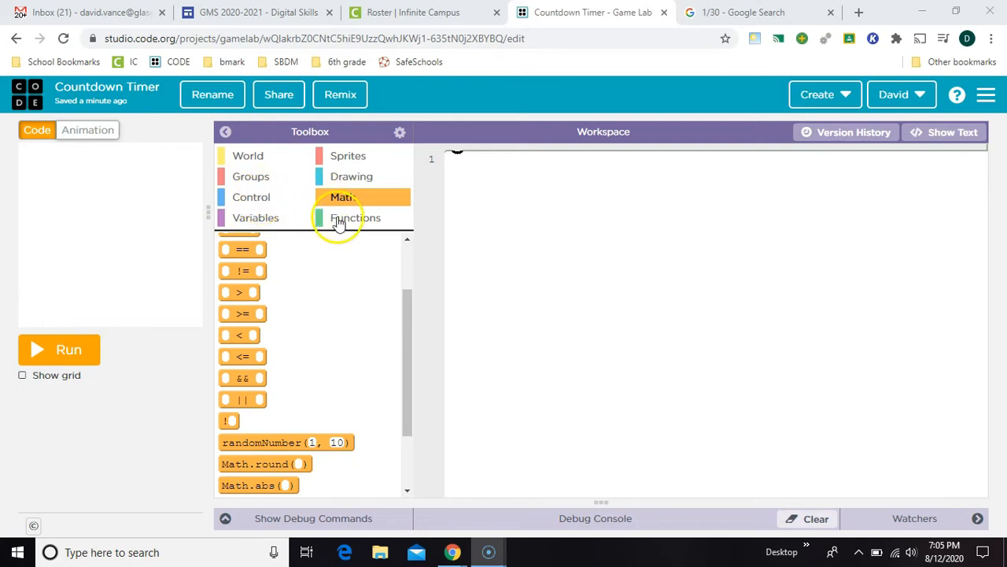
mouse_move(350, 176)
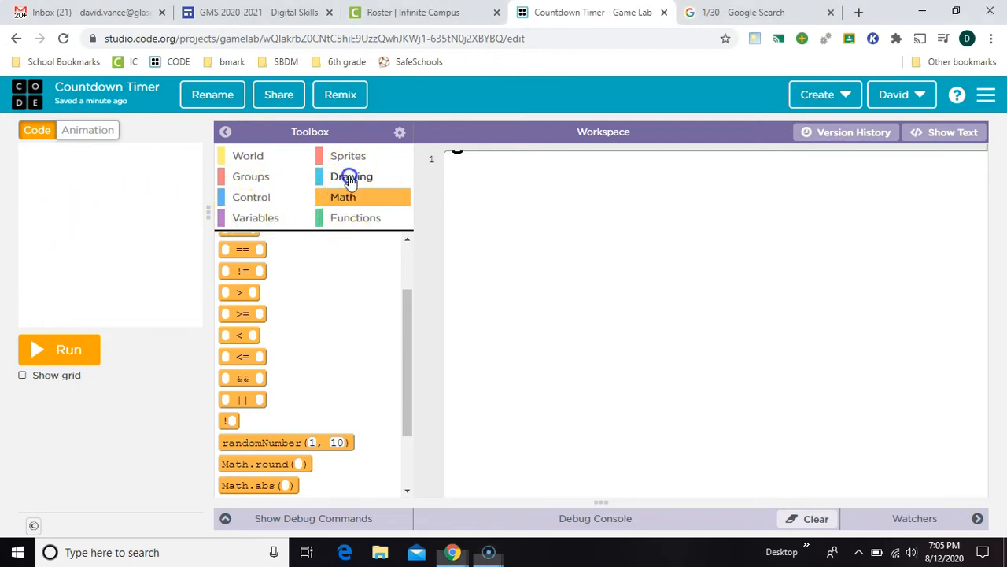
Add textSize(40) and text("text", 150, 200) from Drawing and run to preview it
left_click(351, 176)
type("40")
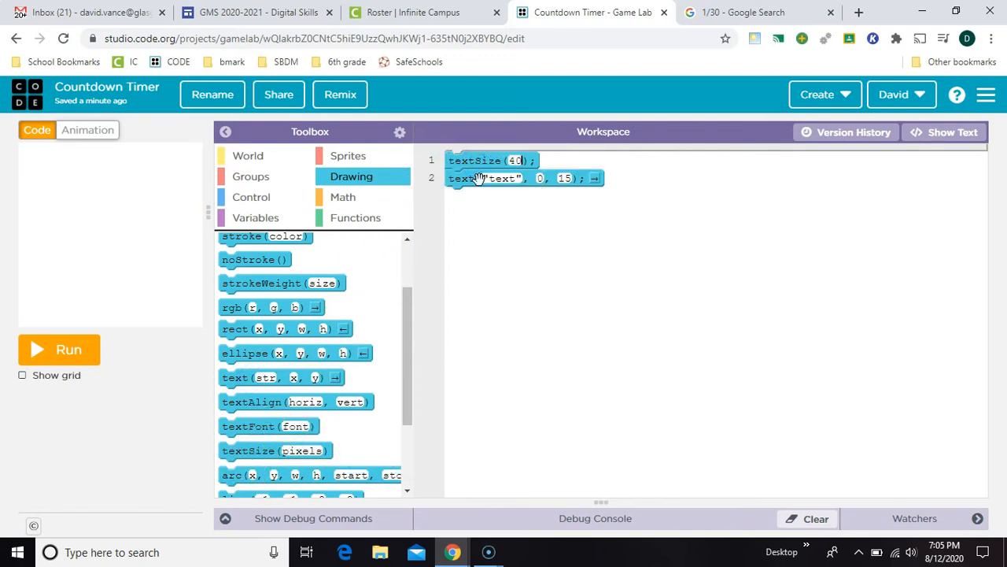
left_click(60, 349)
type("200")
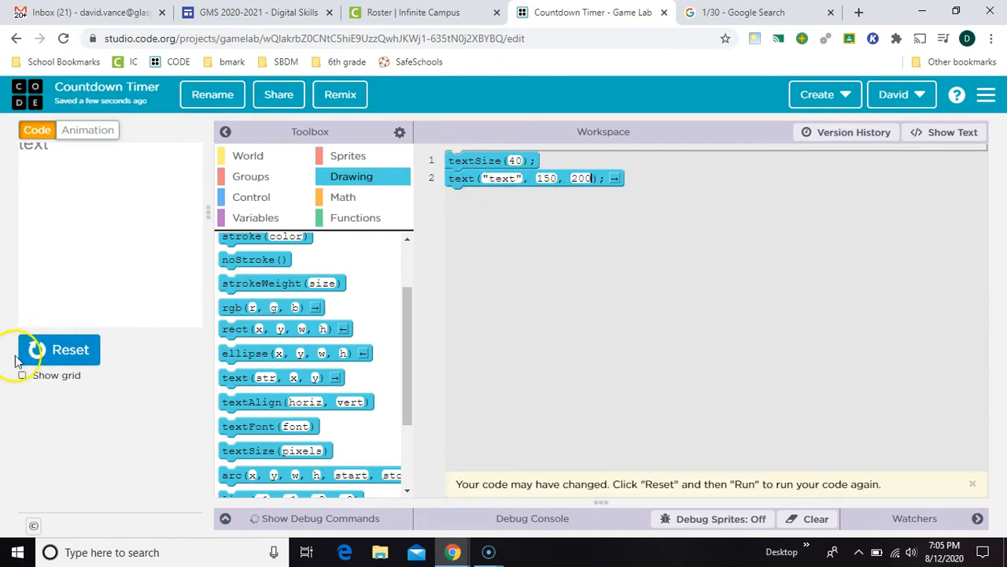
left_click(71, 350)
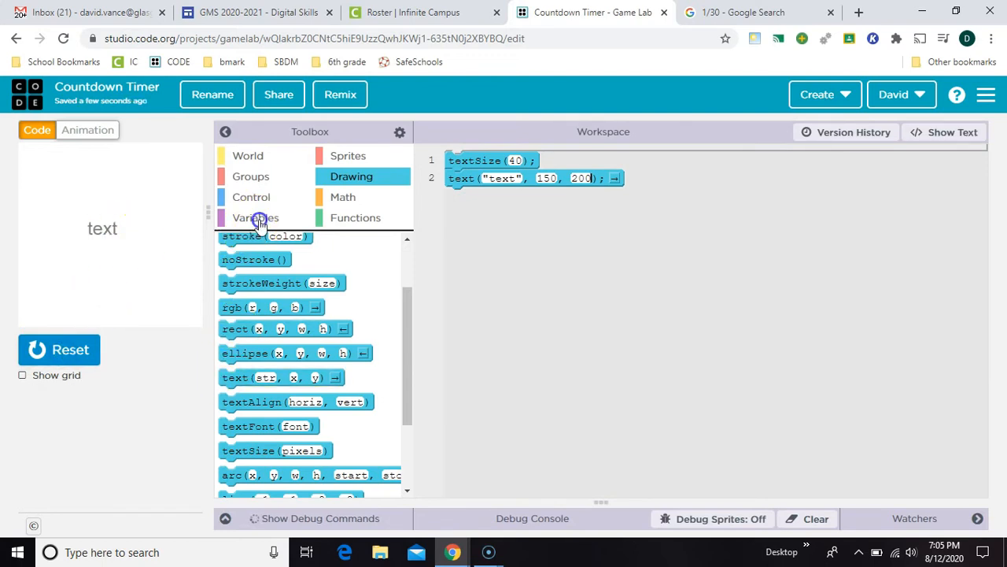
Declare var timer = 240, feed it into text(), and run to display 240
left_click(255, 217)
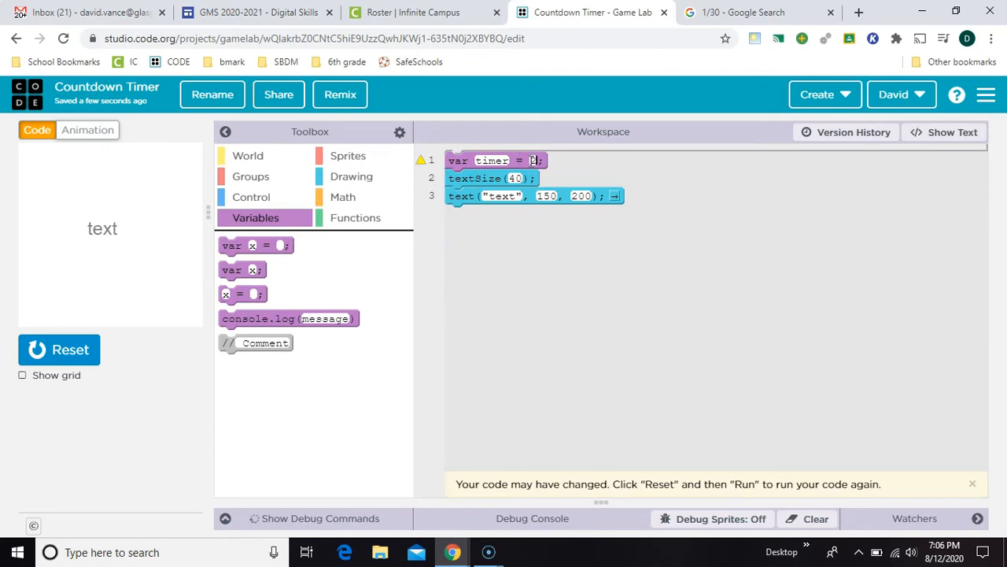
type("240")
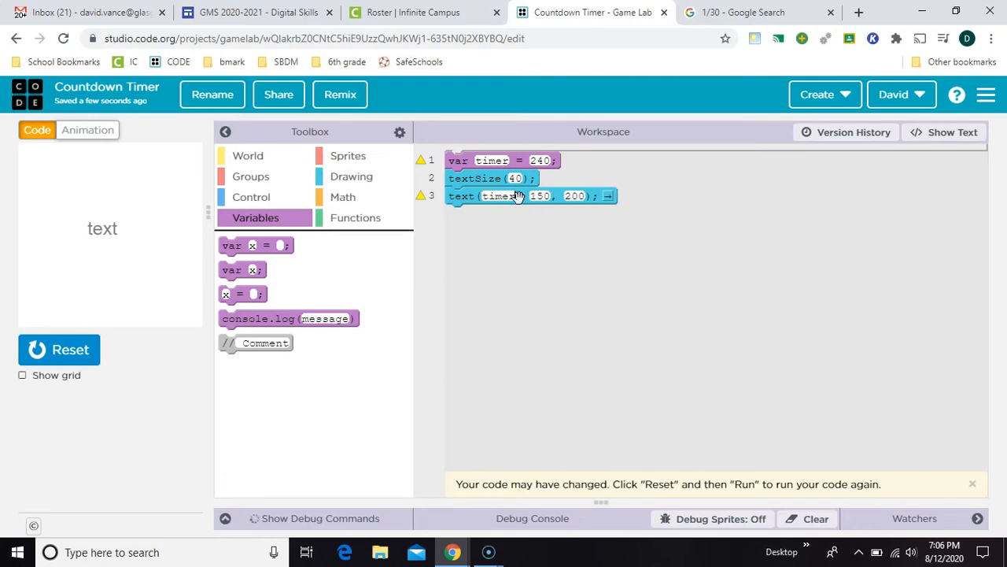
left_click(60, 349)
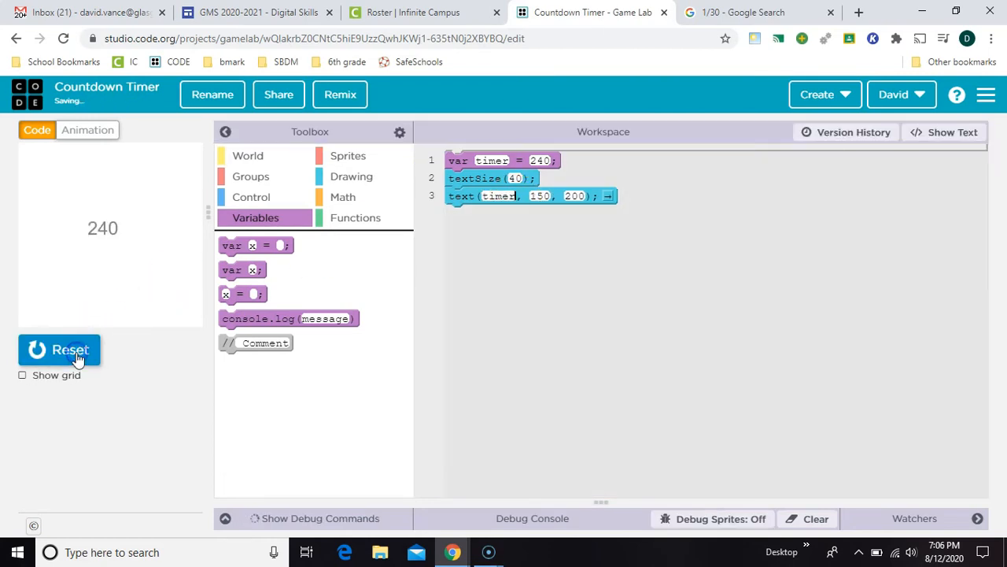
Wrap text() in a draw() loop and place a variable assignment inside it
left_click(248, 156)
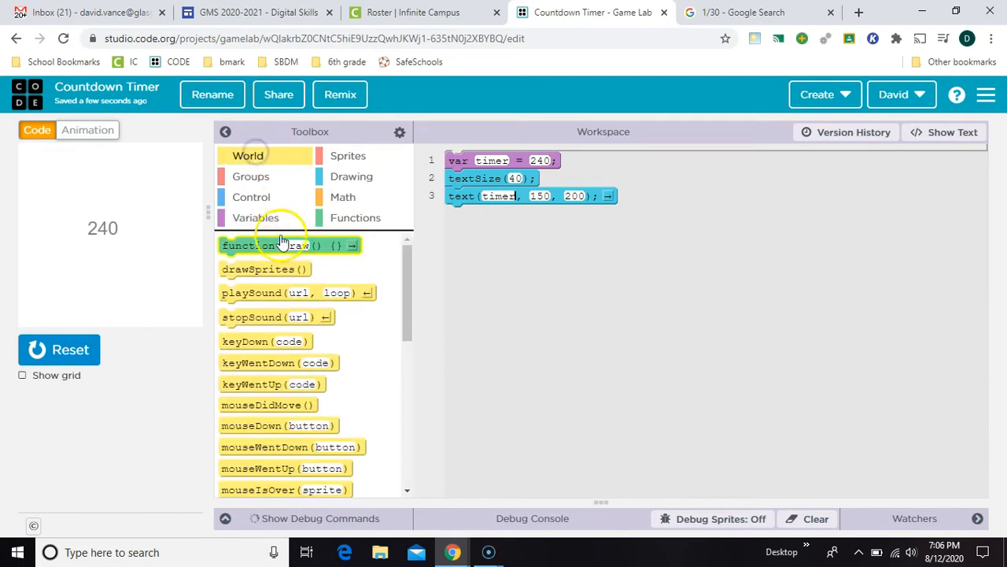
left_click_drag(290, 246, 500, 228)
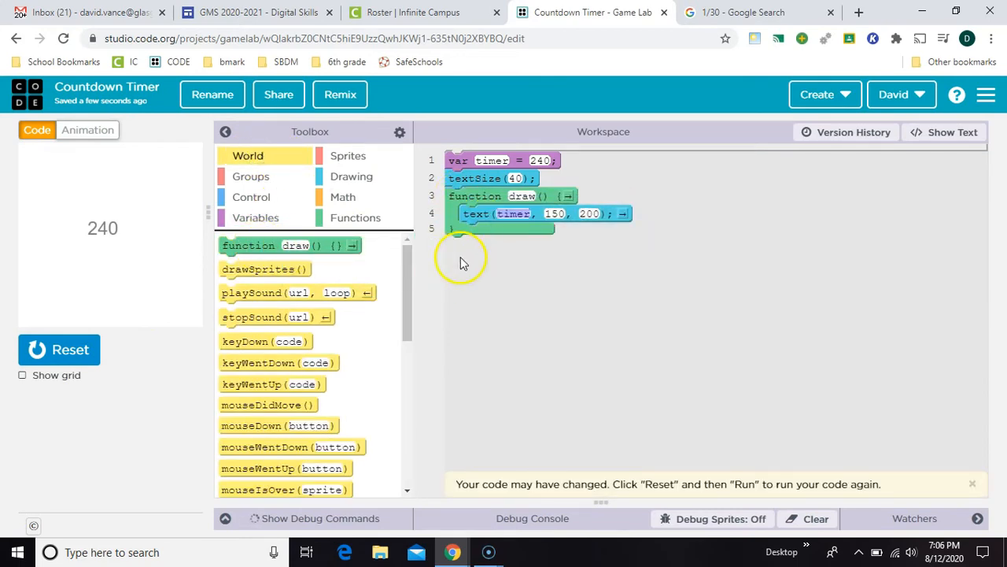
left_click(255, 217)
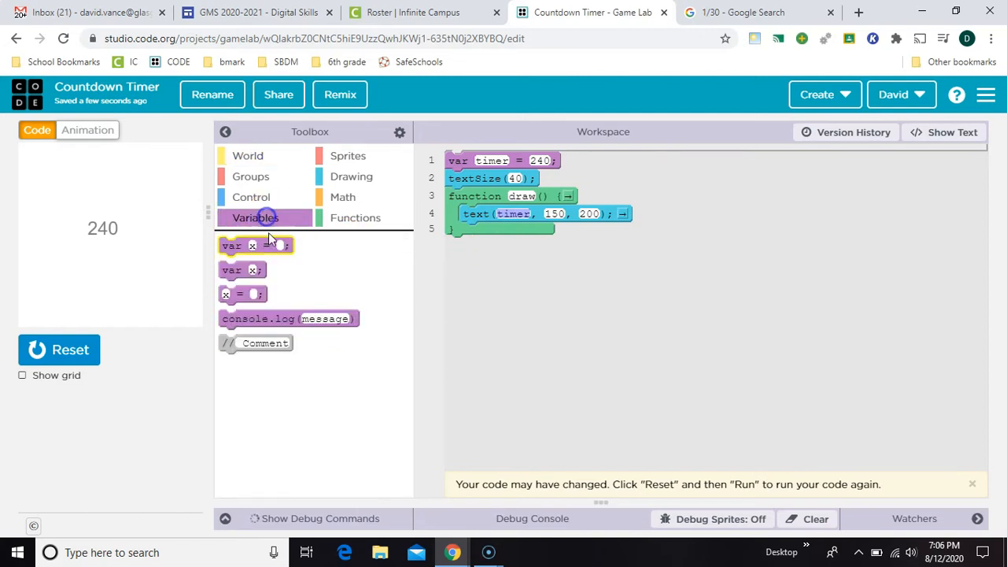
left_click_drag(242, 294, 522, 281)
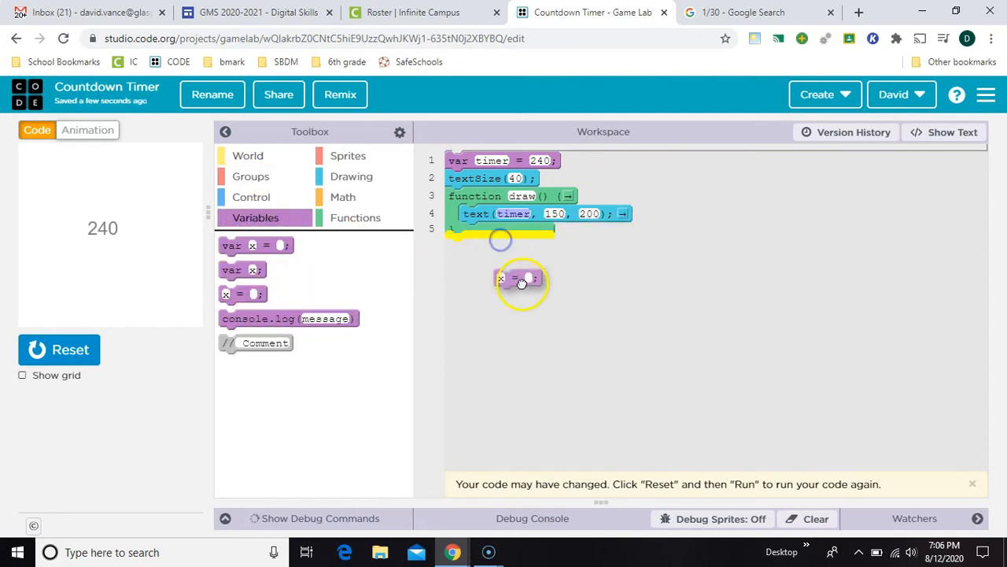
left_click_drag(519, 282, 488, 233)
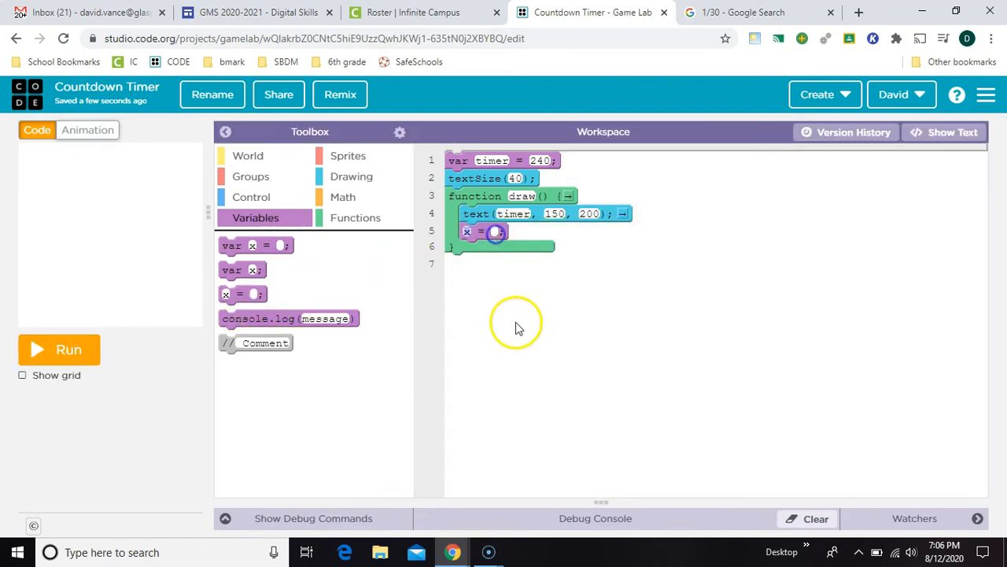
Make the assignment timer = timer - 1 and run to test the countdown
type("timer")
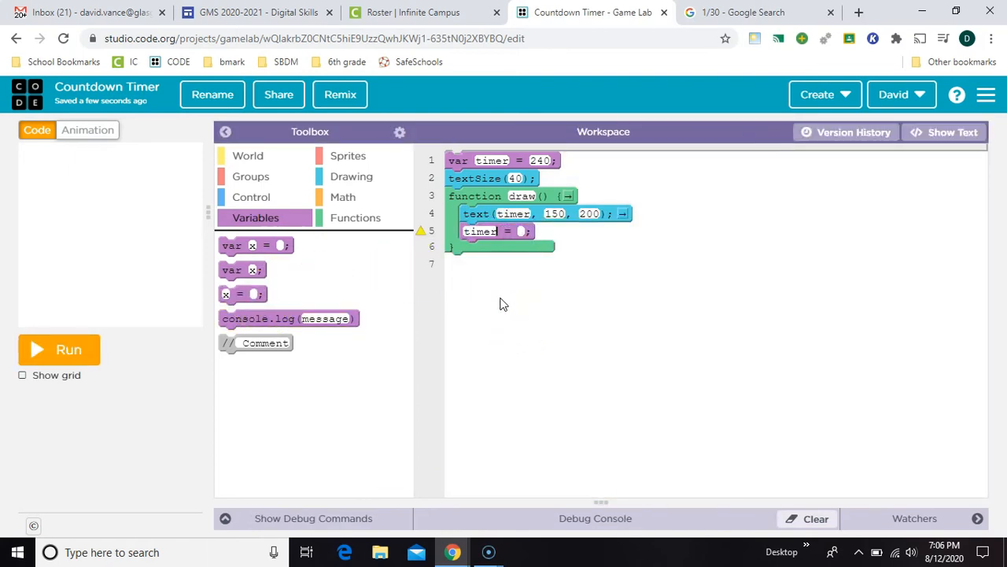
type("ti")
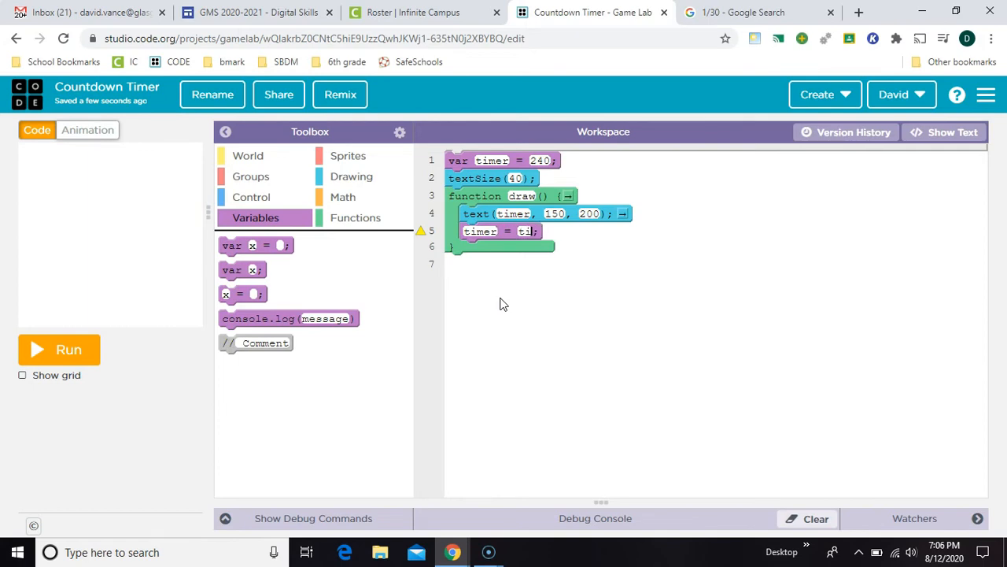
left_click(69, 350)
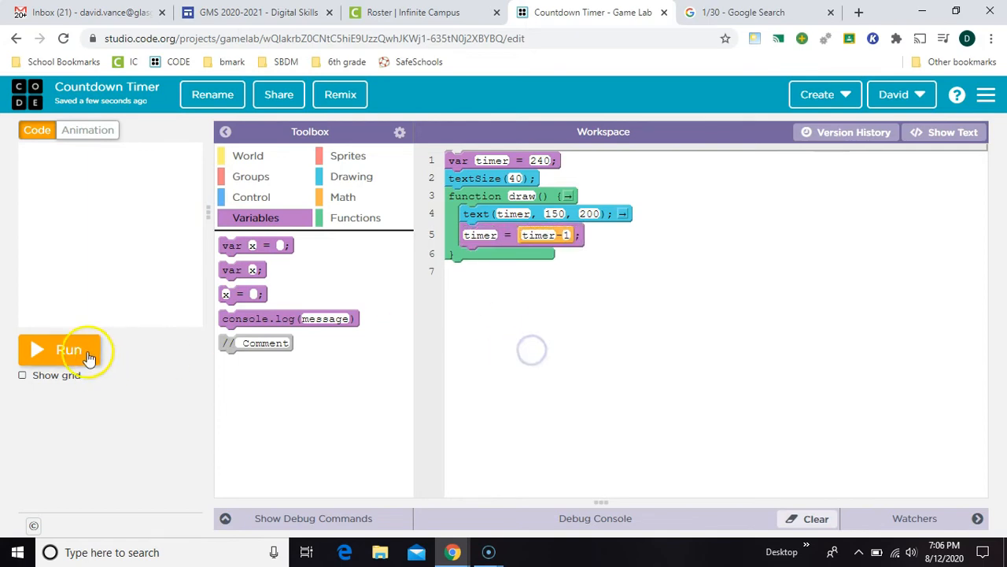
left_click(69, 350)
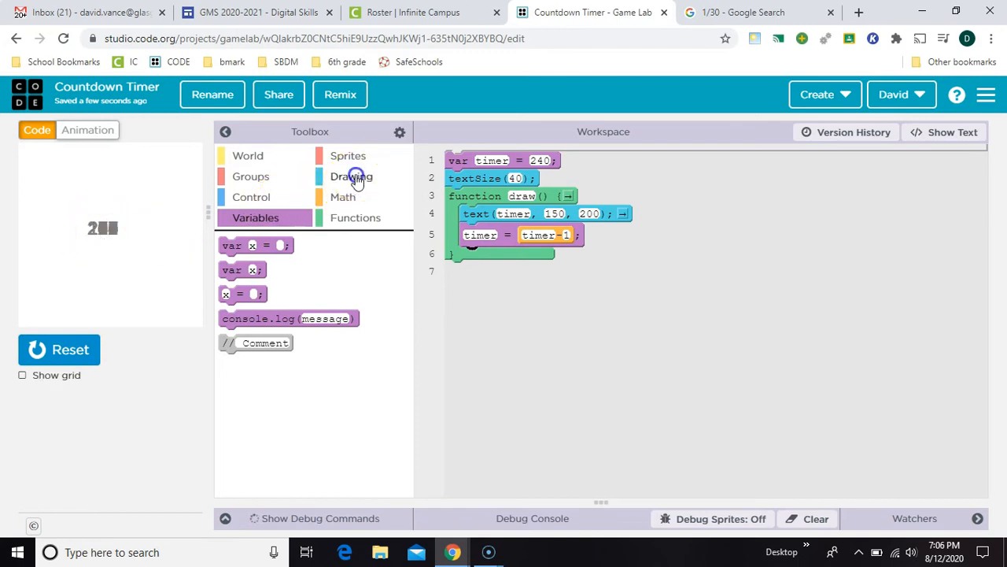
Add background("white") at the start of draw(), then move to the Google calculator tab
left_click(351, 176)
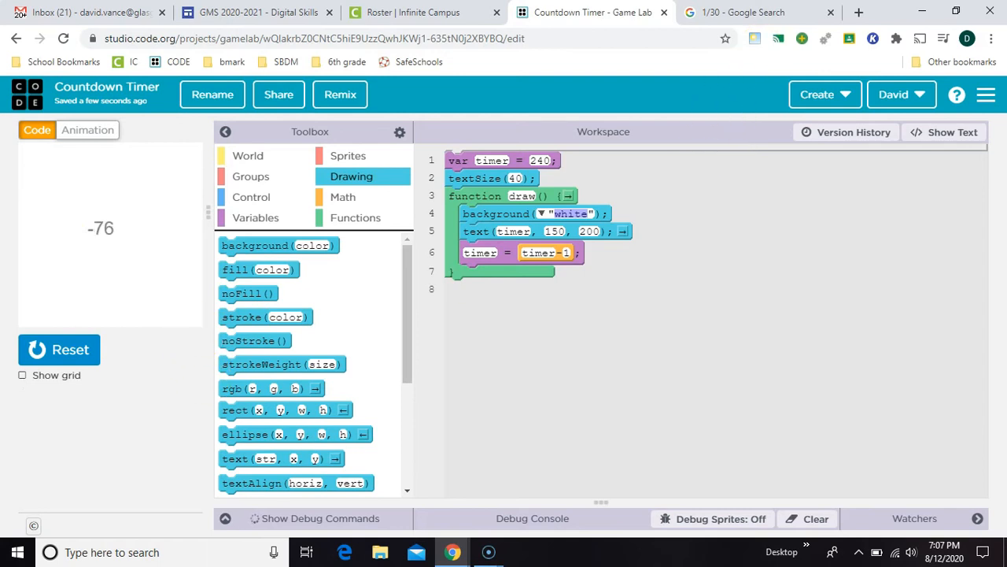
left_click(740, 12)
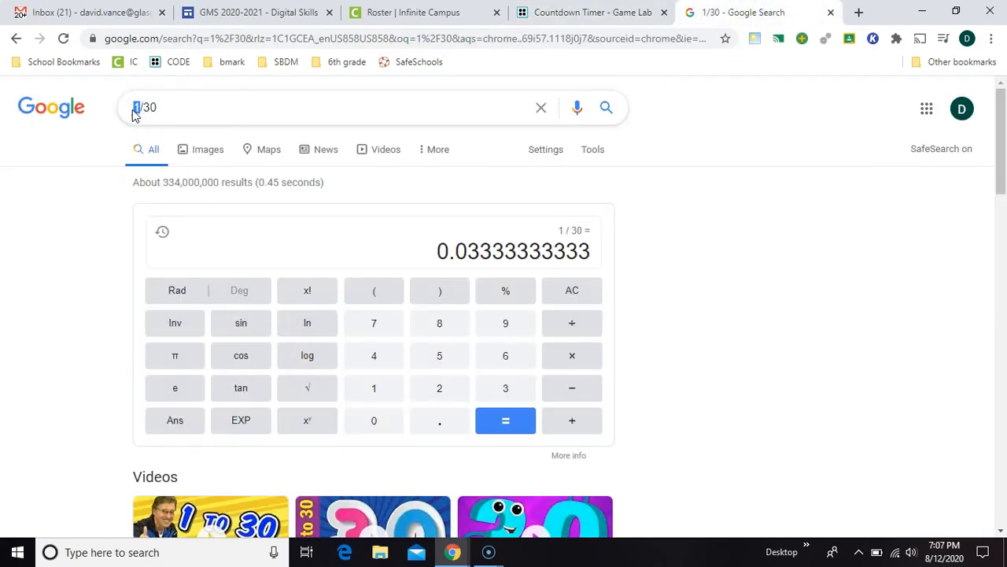
left_click(315, 107)
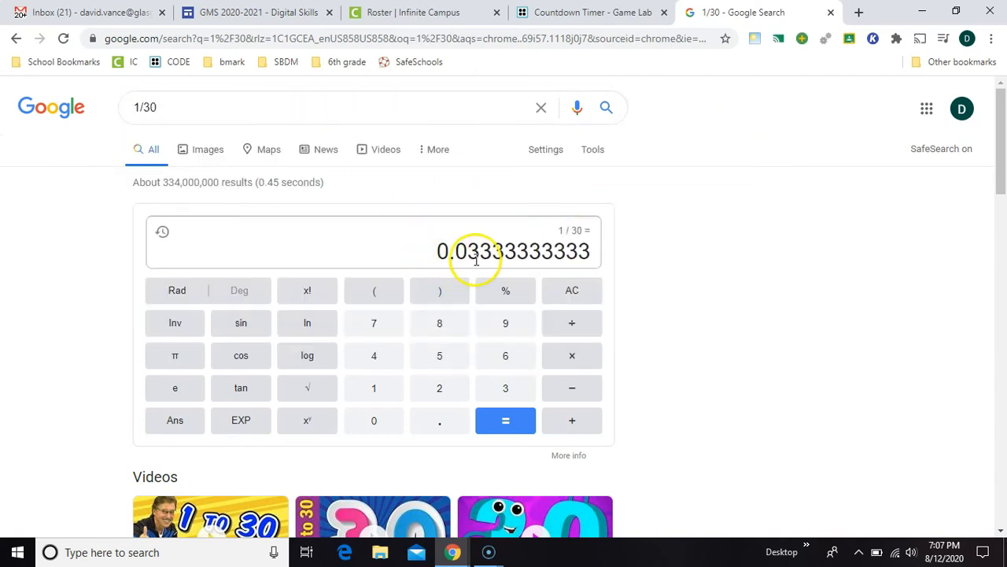
left_click(591, 13)
type("0")
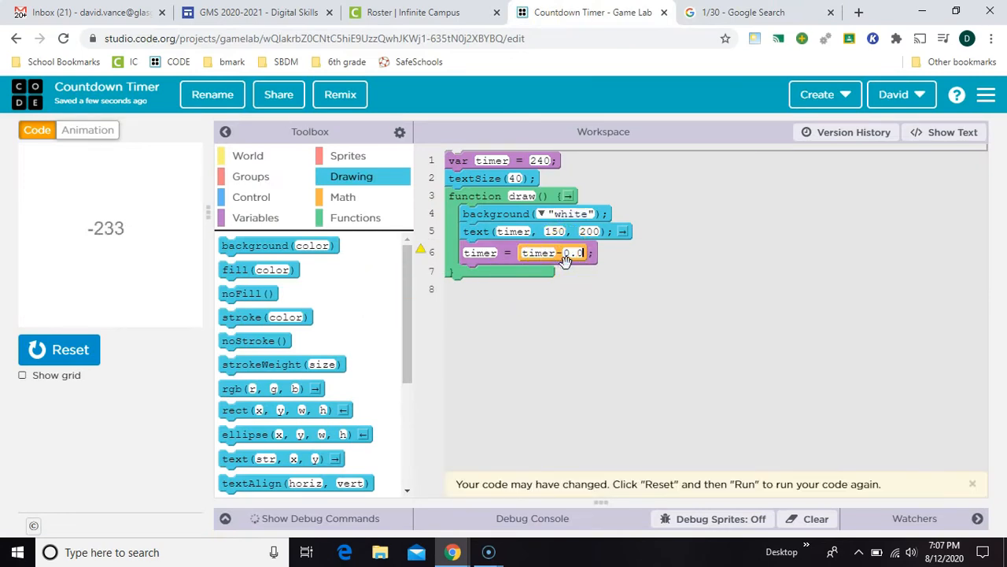
Change the per-frame decrement from 1 to 0.033 so timer counts seconds
left_click(60, 350)
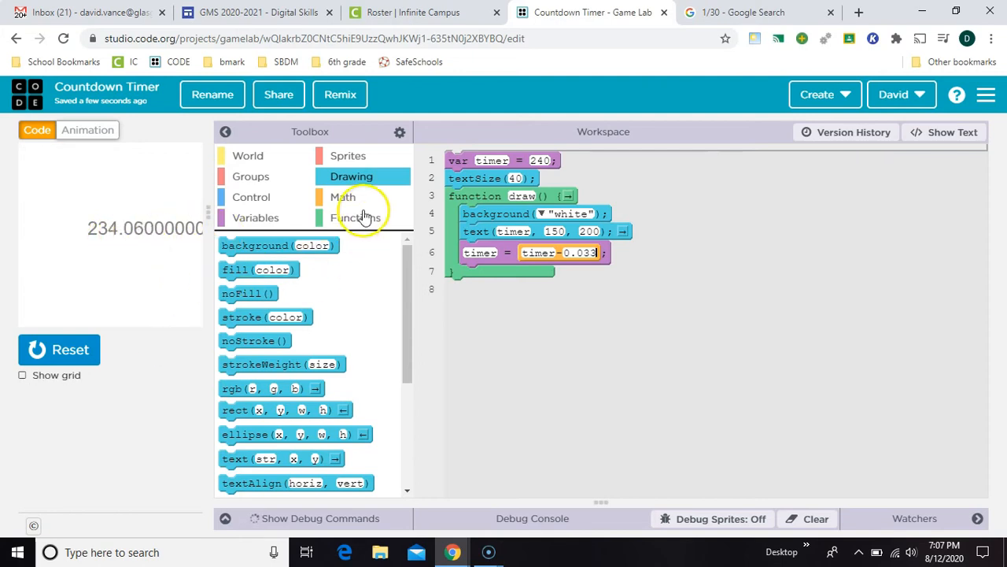
Wrap timer in Math.round() inside text() and rerun to show whole seconds
left_click(343, 197)
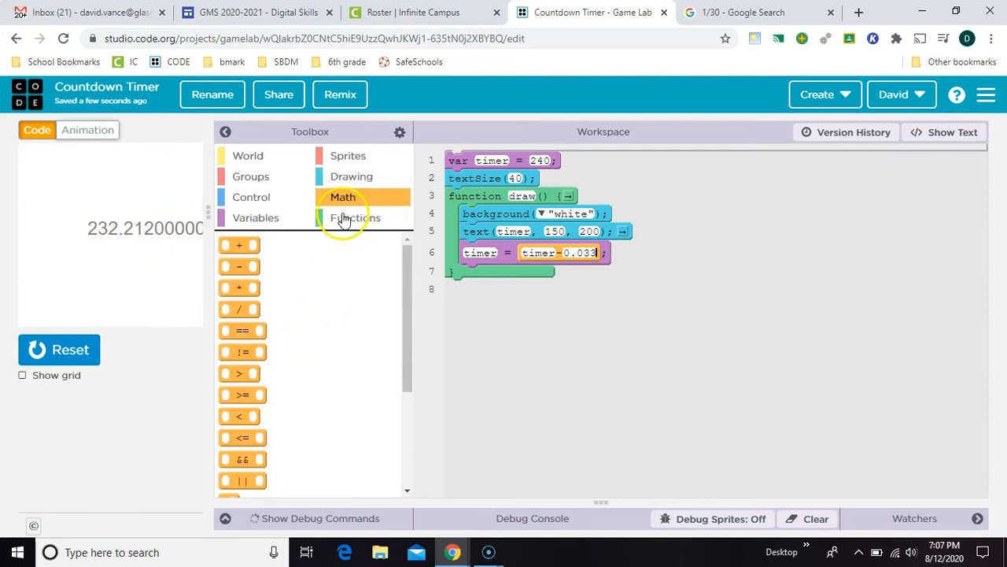
scroll("down", 3)
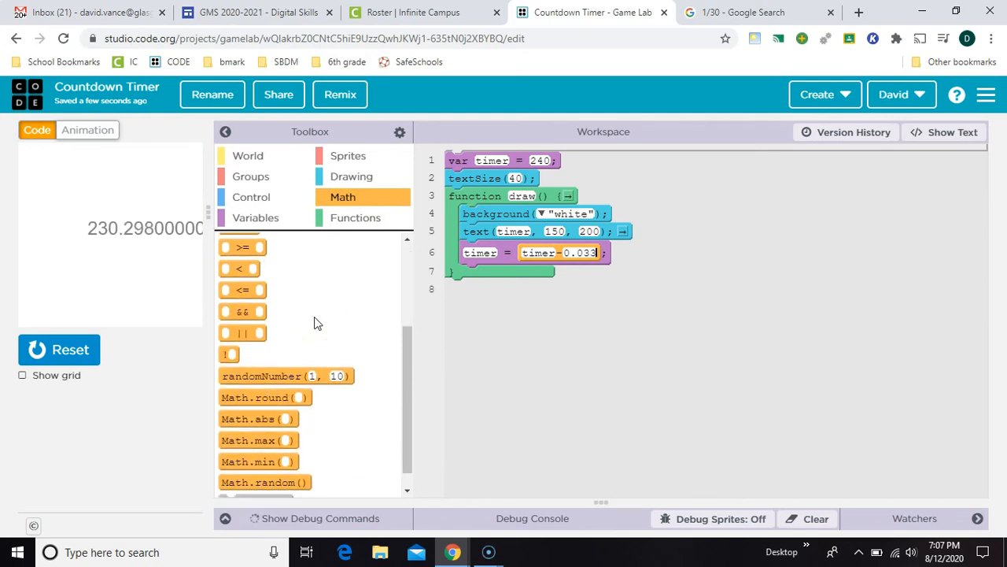
mouse_move(265, 397)
type("timer")
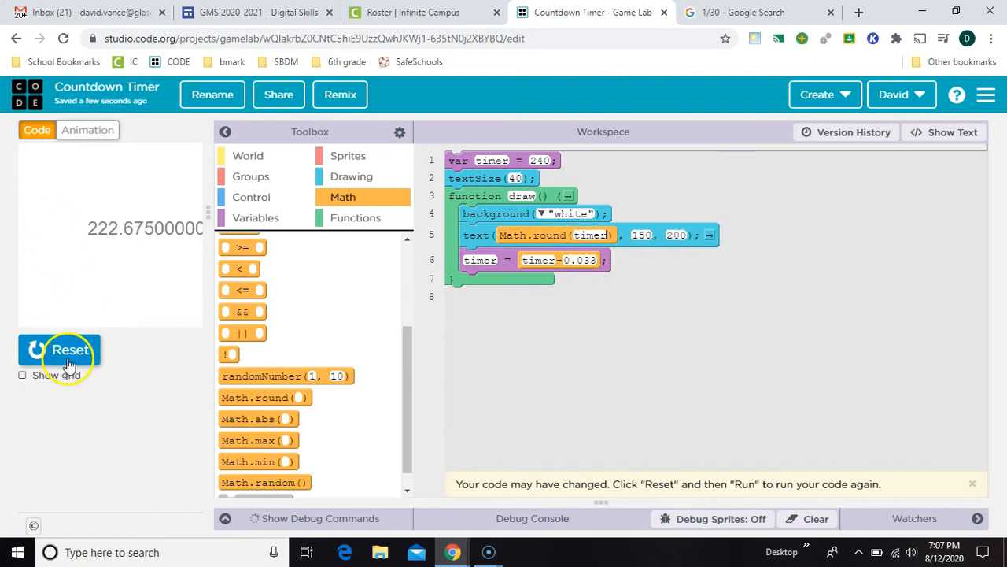
left_click(60, 350)
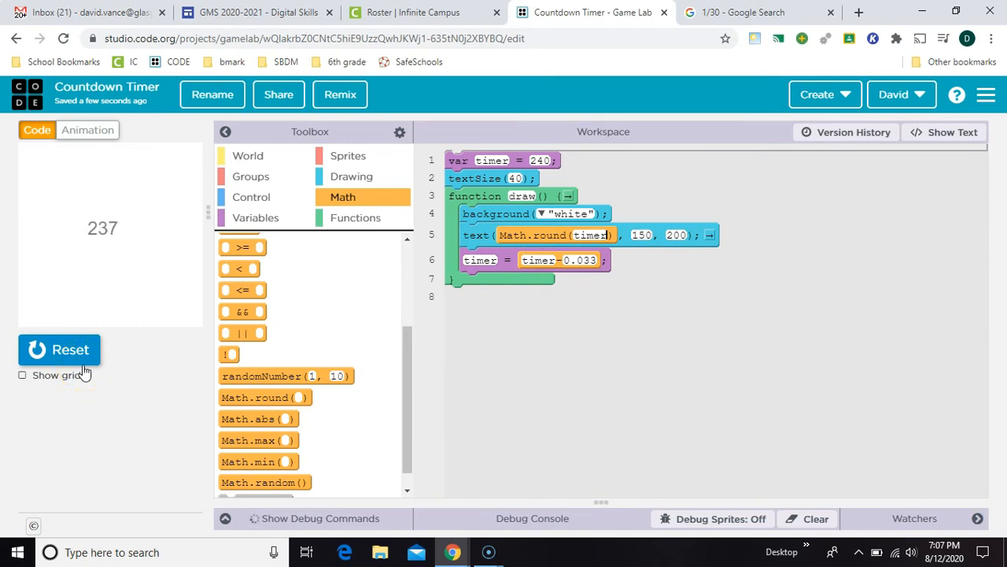
left_click(348, 155)
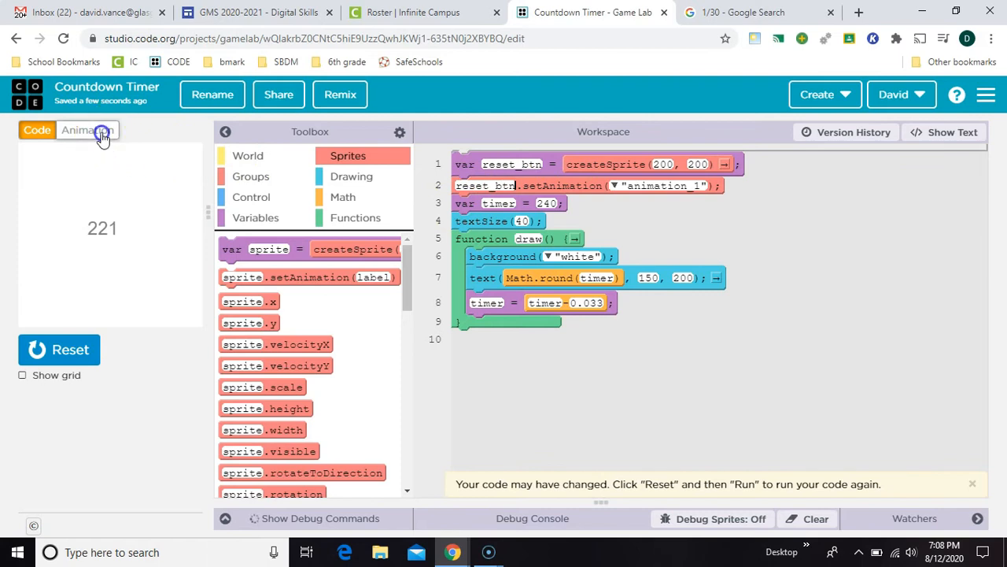
Check the ring-shaped 'button' animation in the Animation tab and return to Code
left_click(88, 129)
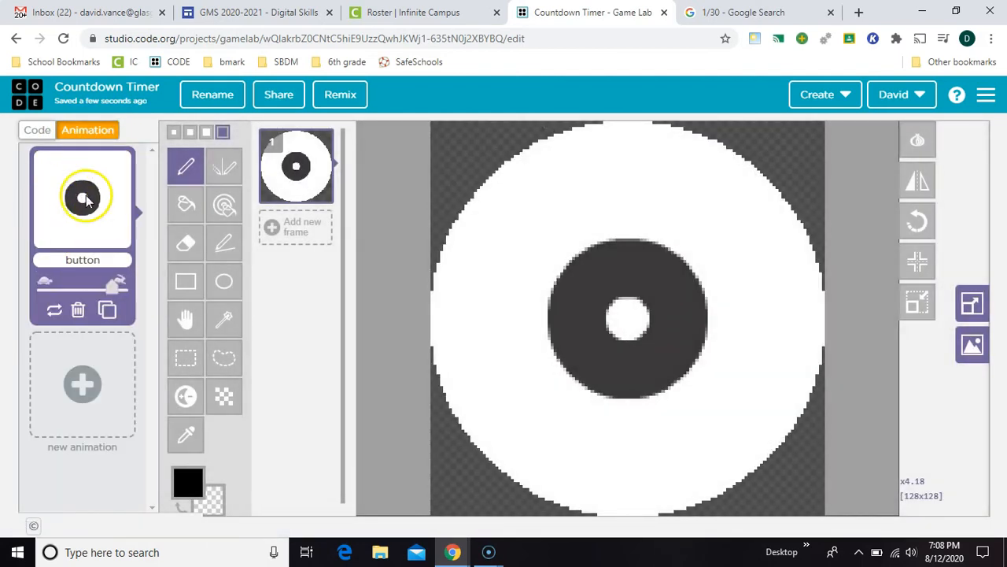
left_click(36, 129)
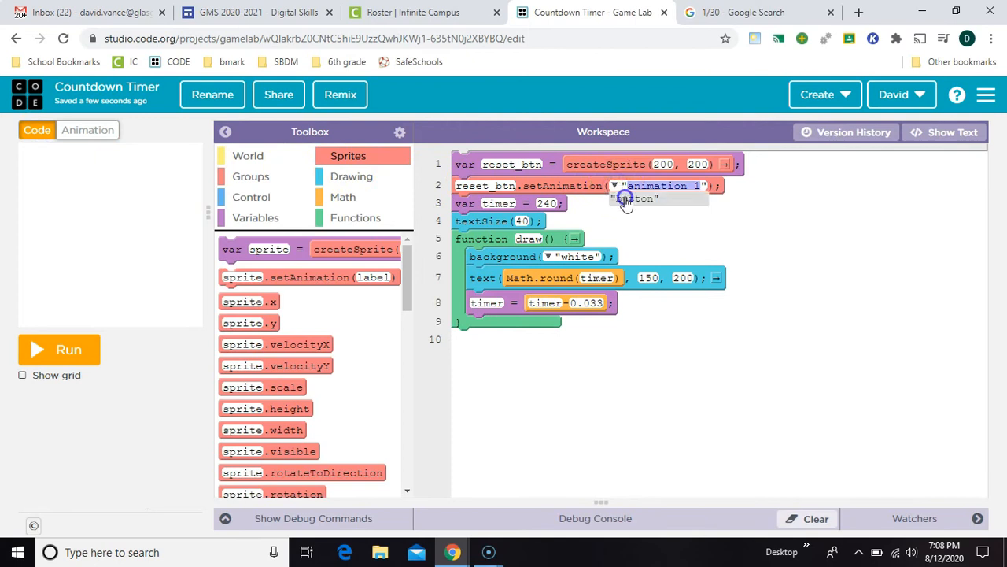
Set reset_btn's animation to 'button', move it to y = 300, and run
left_click(636, 198)
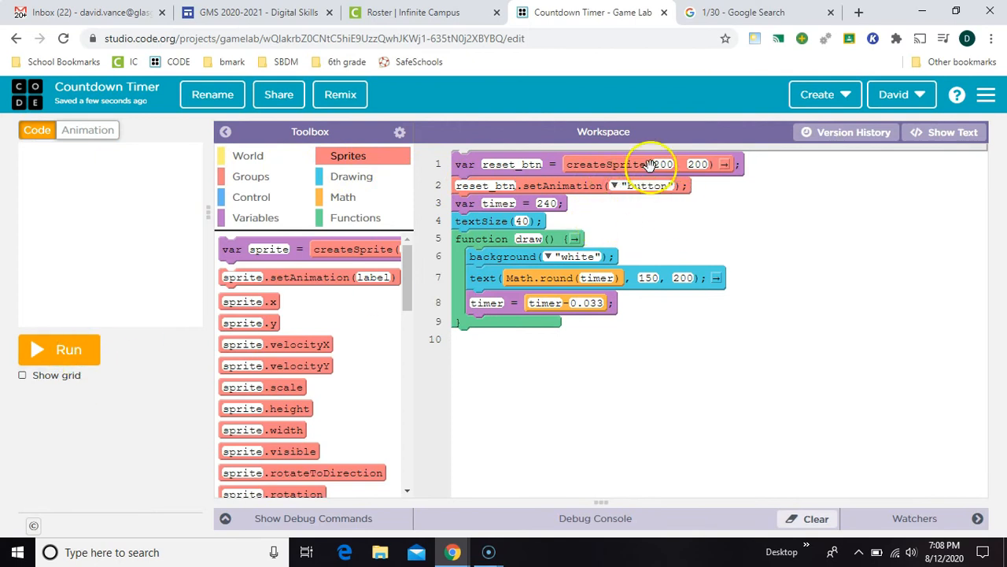
double_click(697, 163)
type("300")
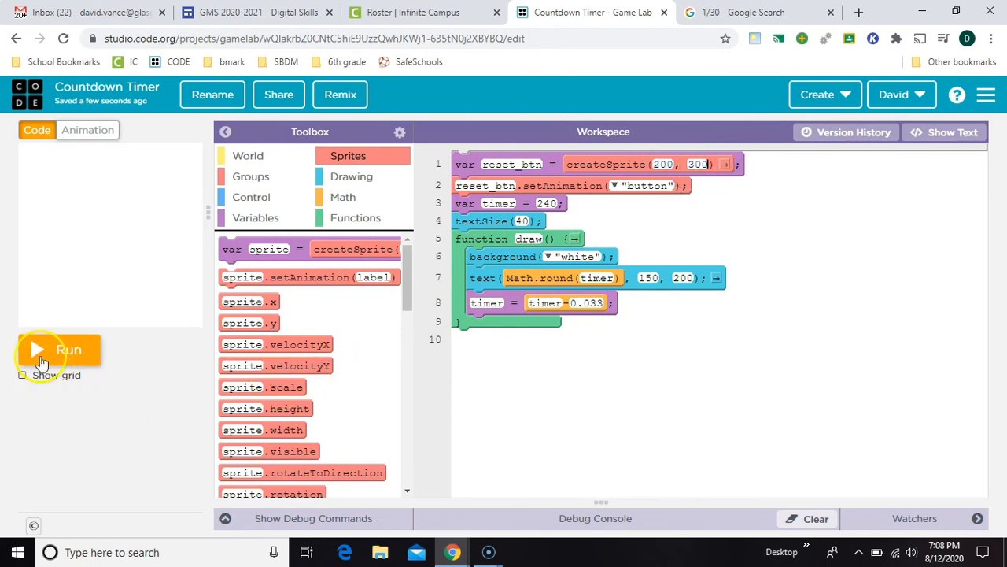
left_click(56, 350)
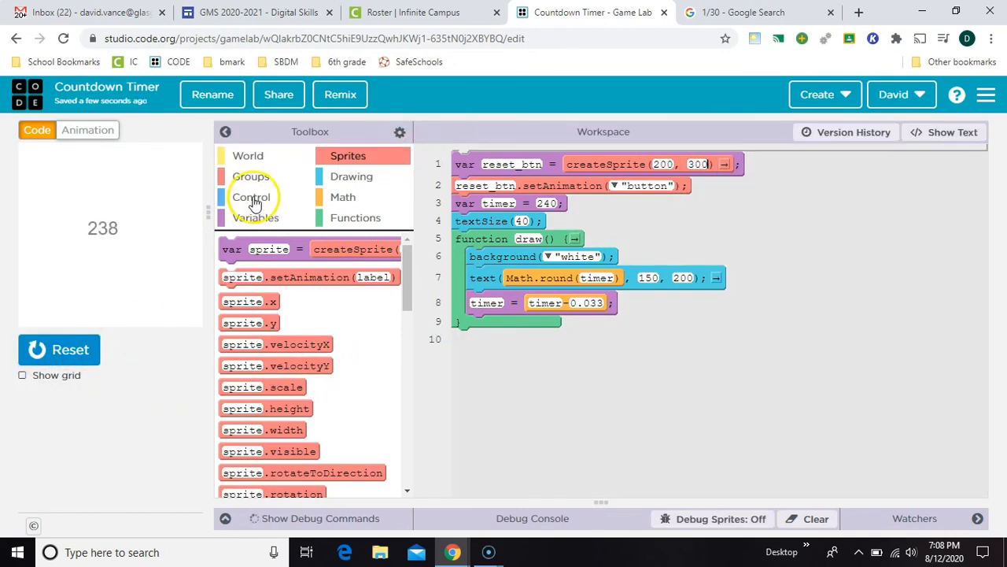
Call drawSprites() at the end of draw() so the button appears below the countdown
left_click(249, 156)
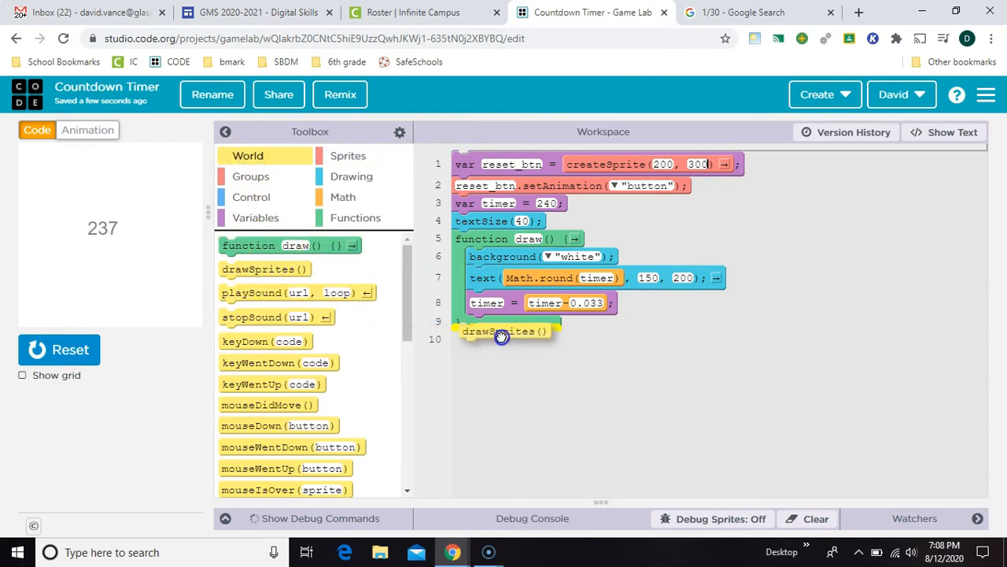
left_click(59, 350)
type("160")
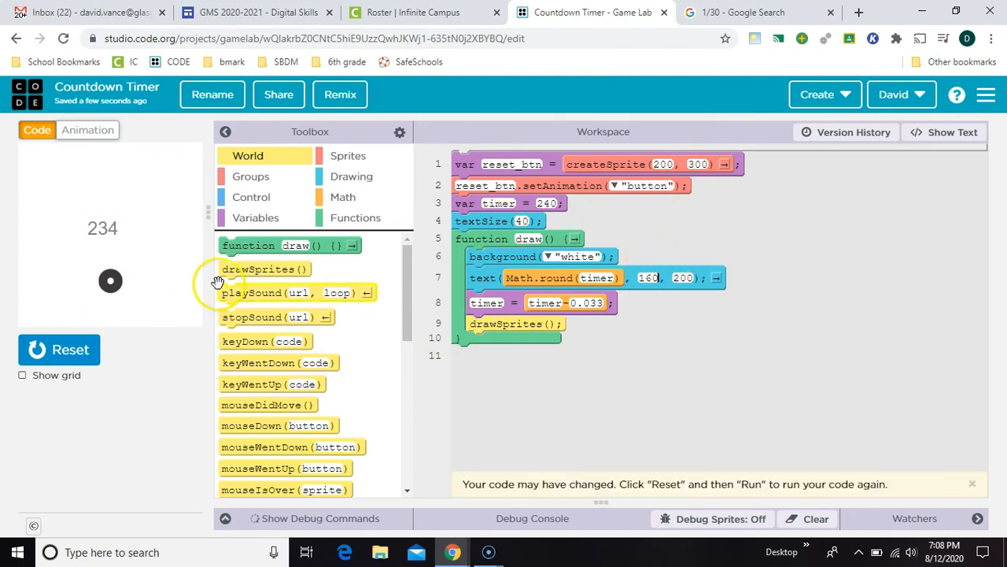
left_click(60, 350)
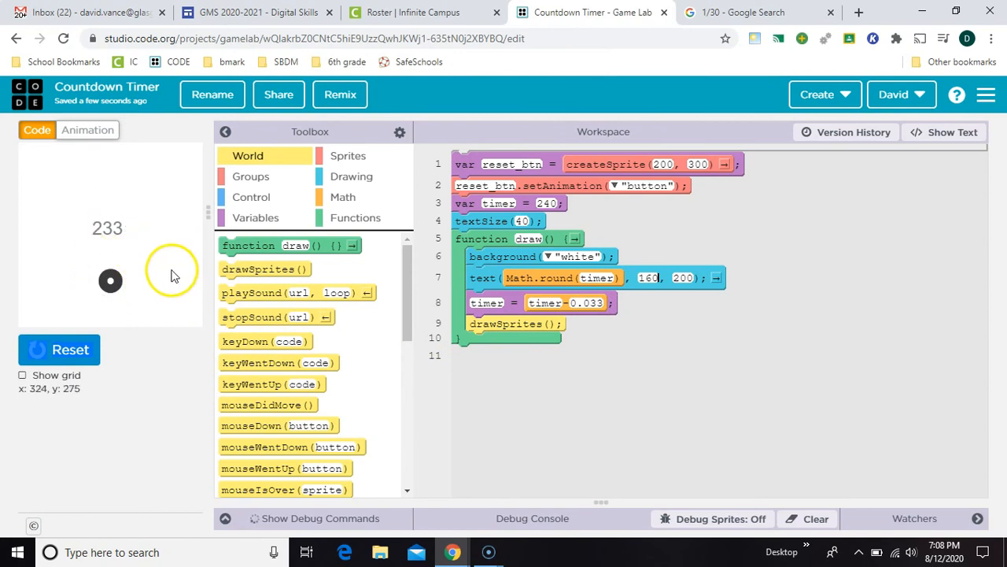
left_click(251, 197)
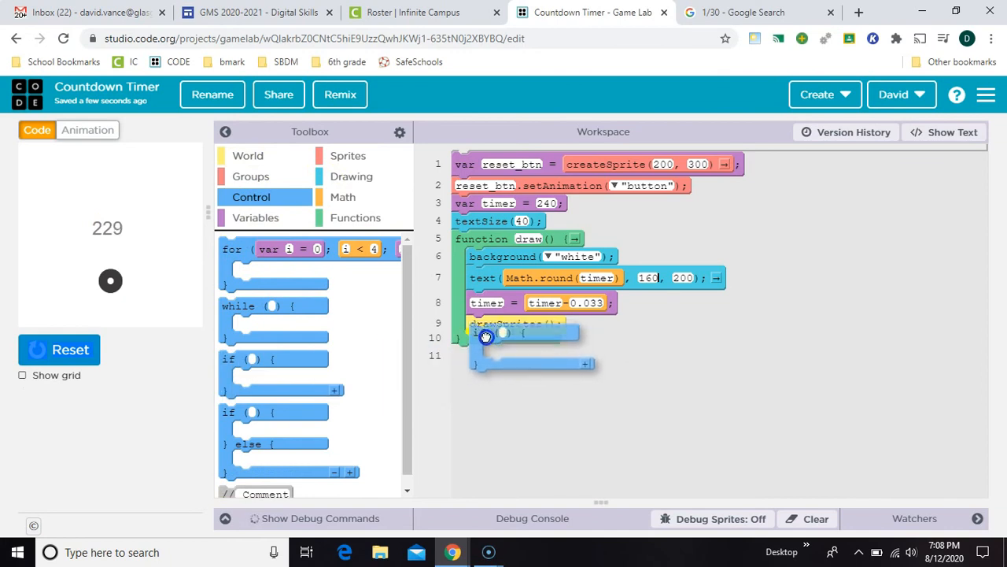
Add if (mousePressedOver(reset_btn)) in draw() that sets timer = 240
left_click(249, 156)
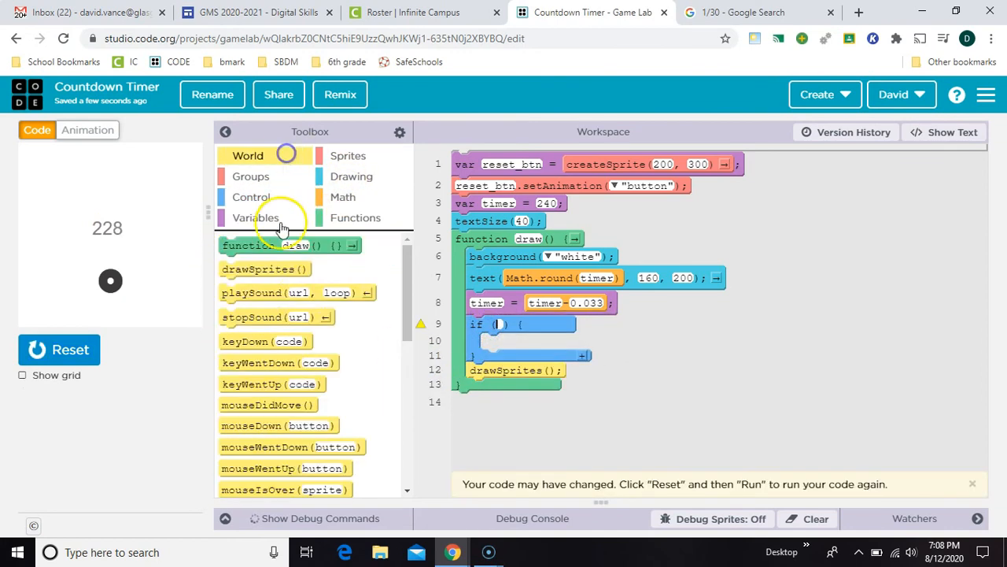
scroll("down", 3)
type("rest")
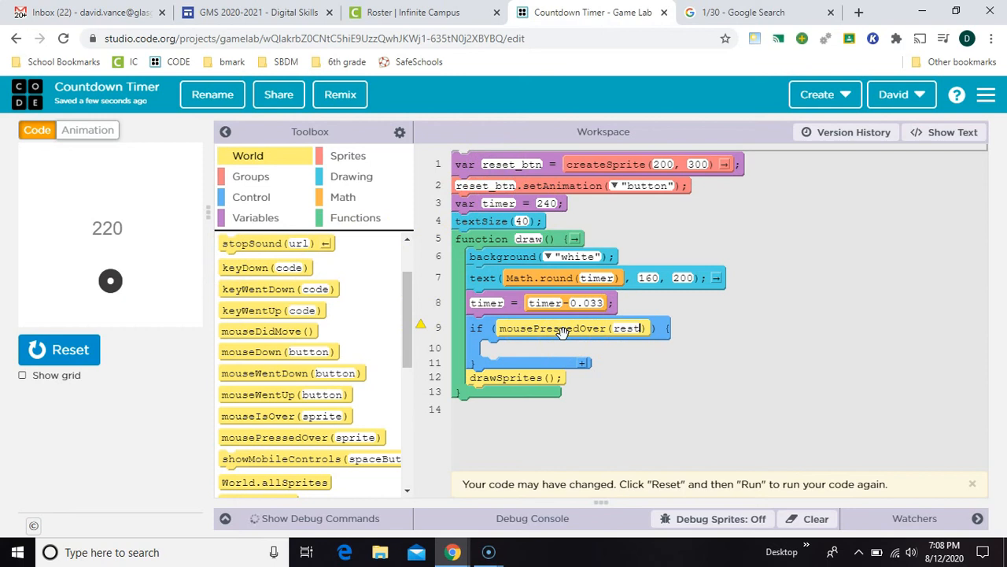
type("reset_btl")
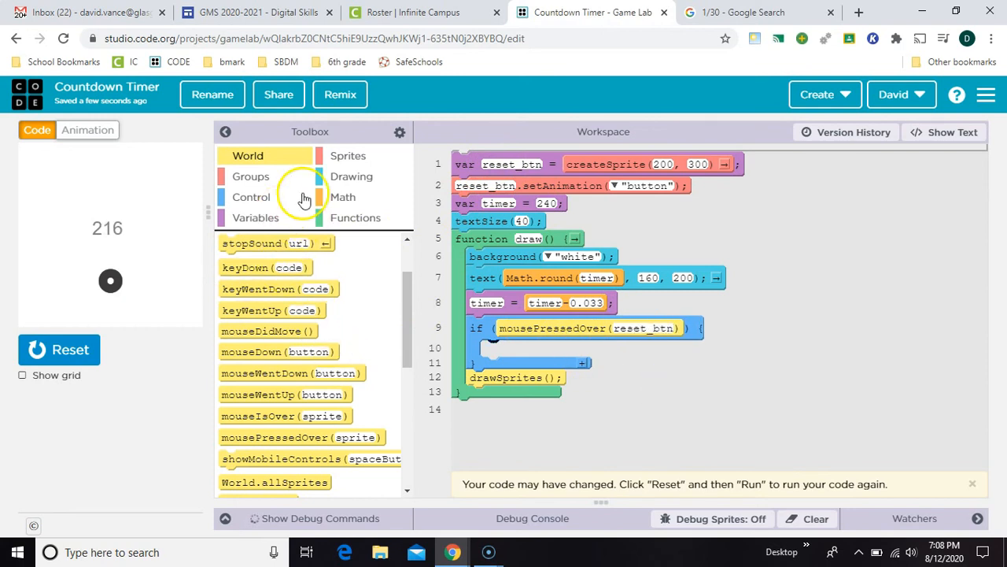
left_click(255, 217)
type("240")
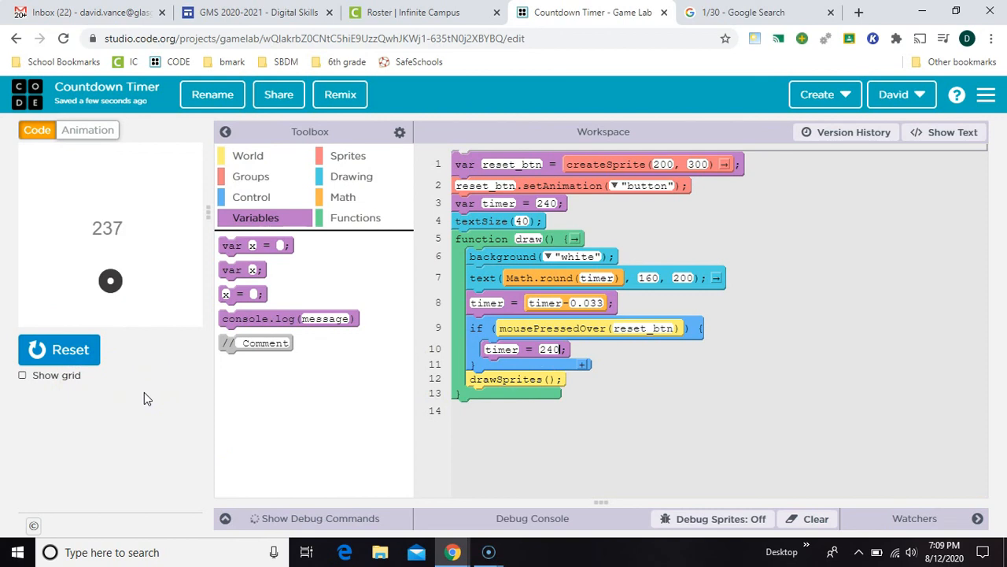
mouse_move(110, 280)
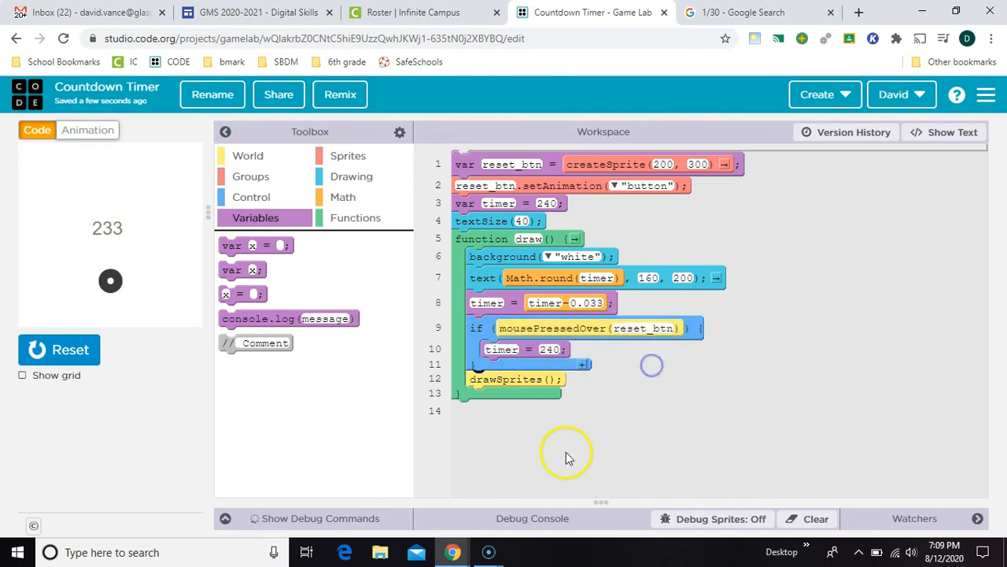
mouse_move(32, 532)
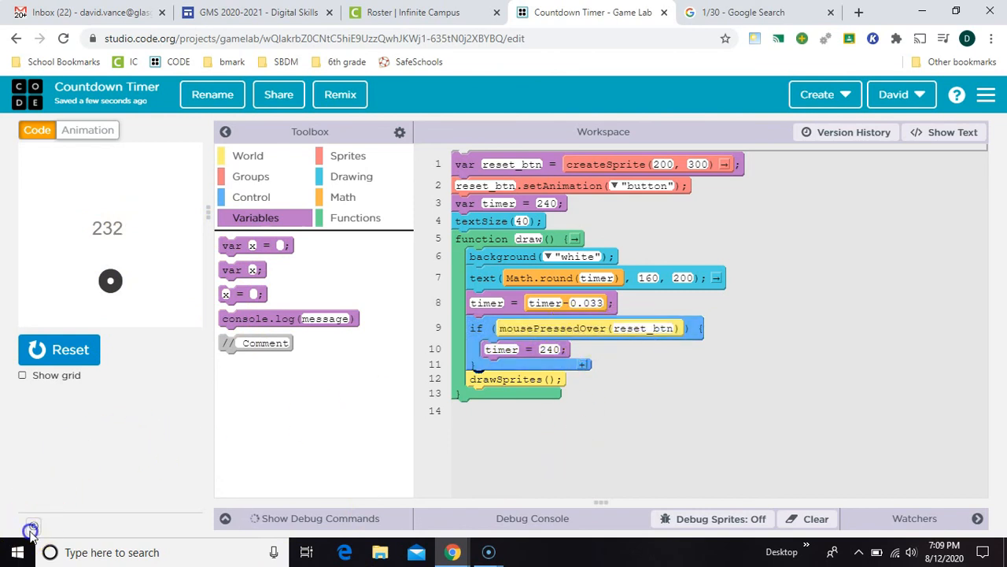